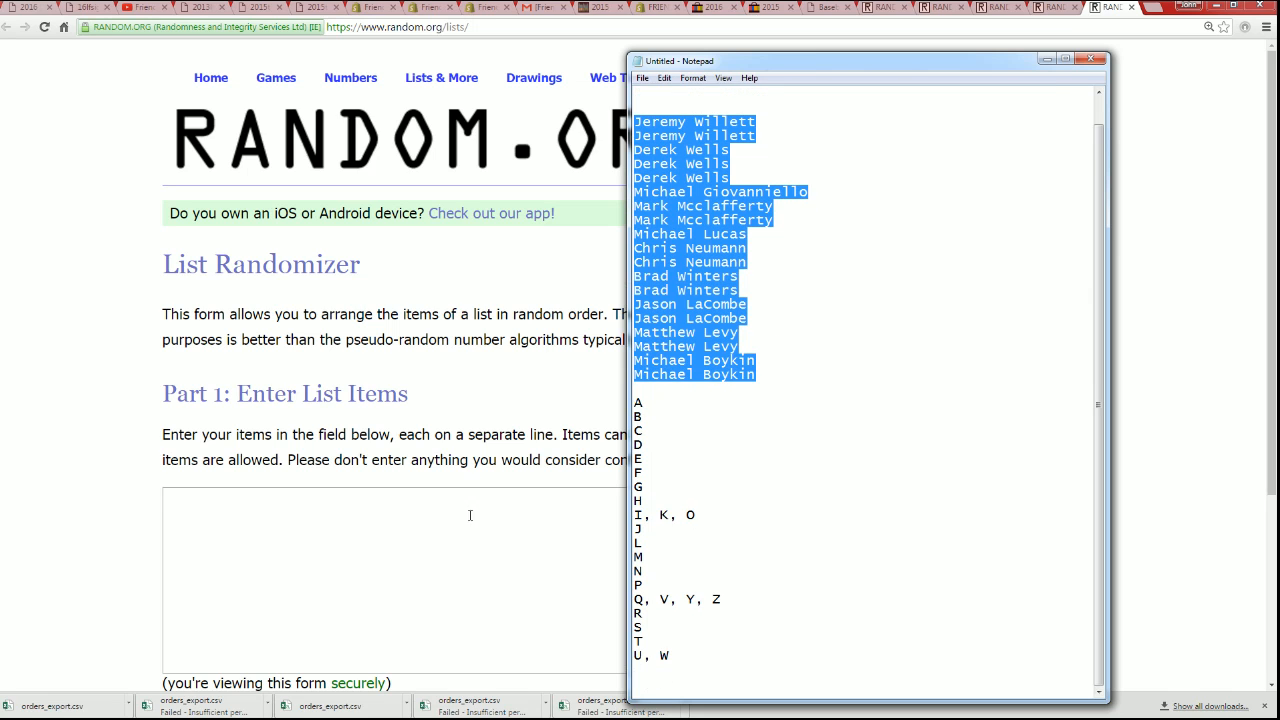
mouse_move(266, 522)
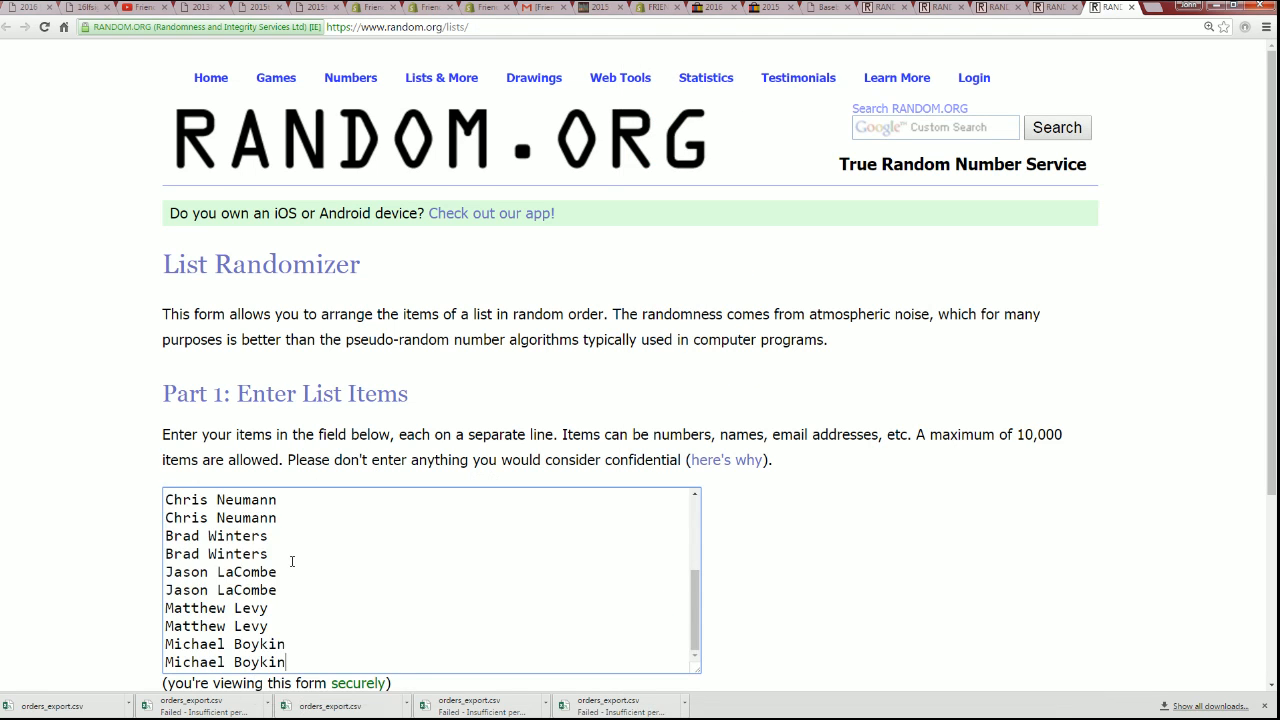
mouse_move(806, 524)
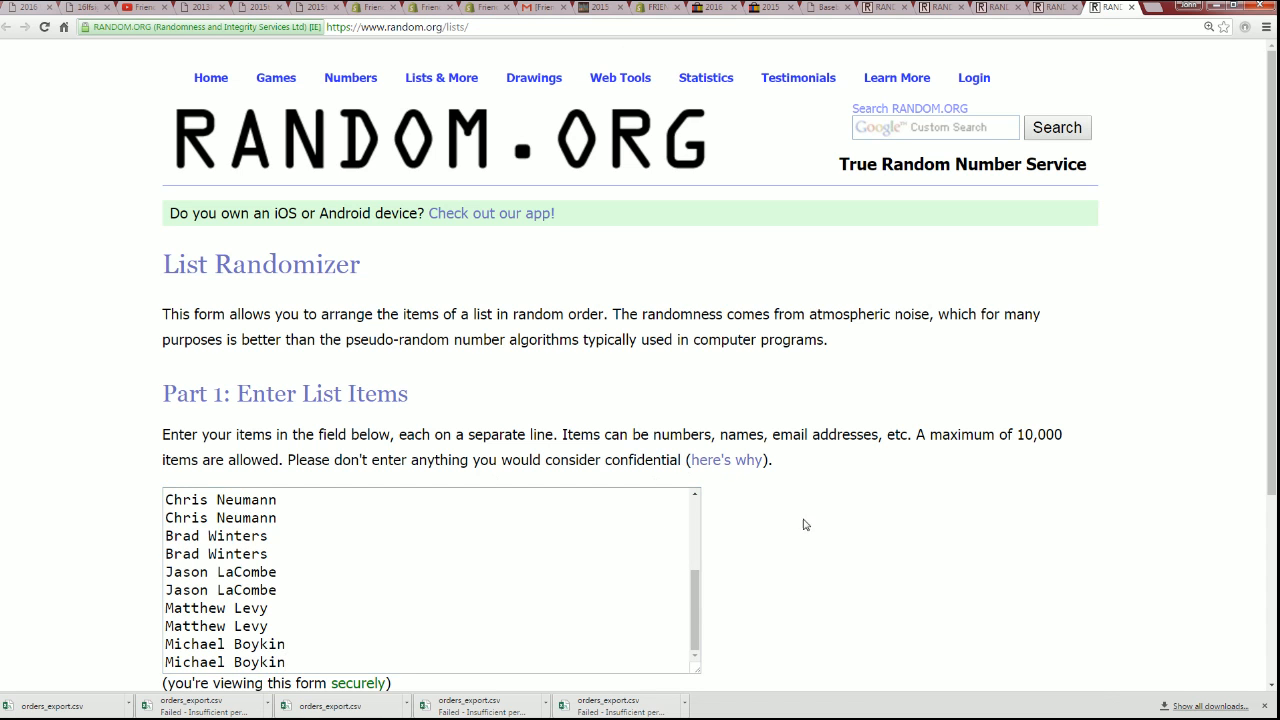
Randomize the 19 owner names repeatedly with Again! until shuffled seven times, then return to the entry form
scroll(down, 3)
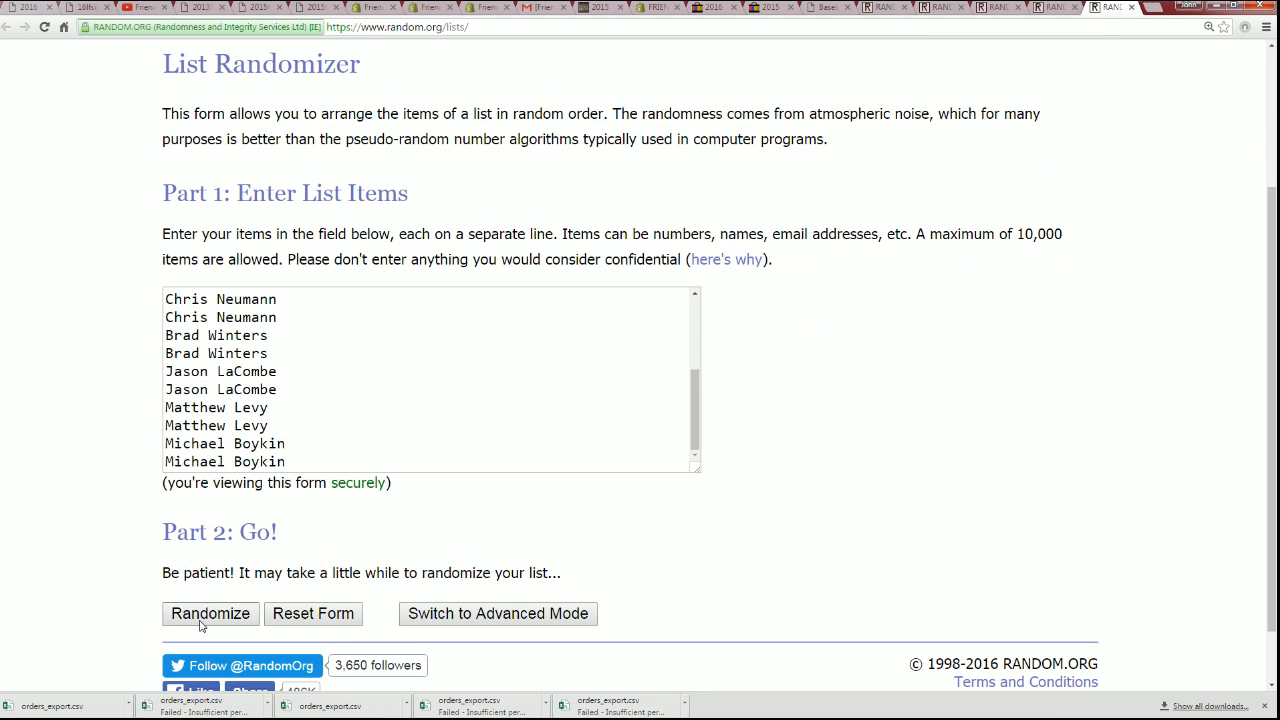
click(210, 614)
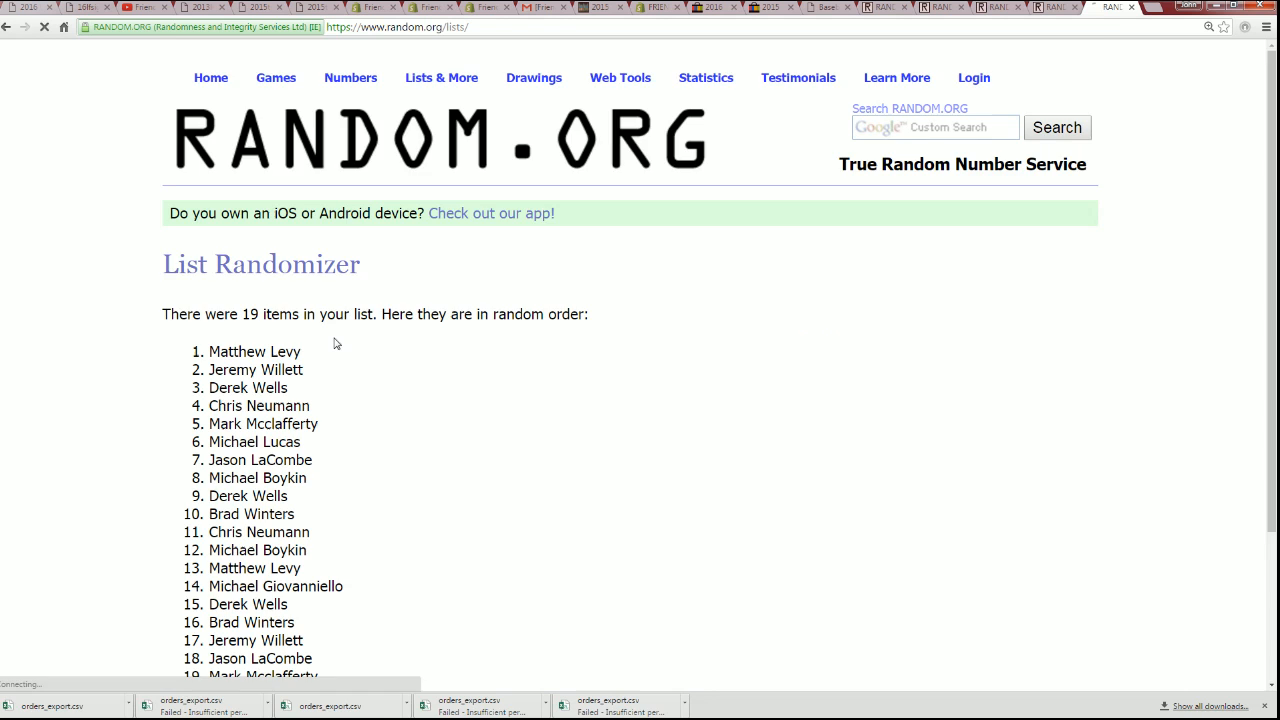
scroll(down, 3)
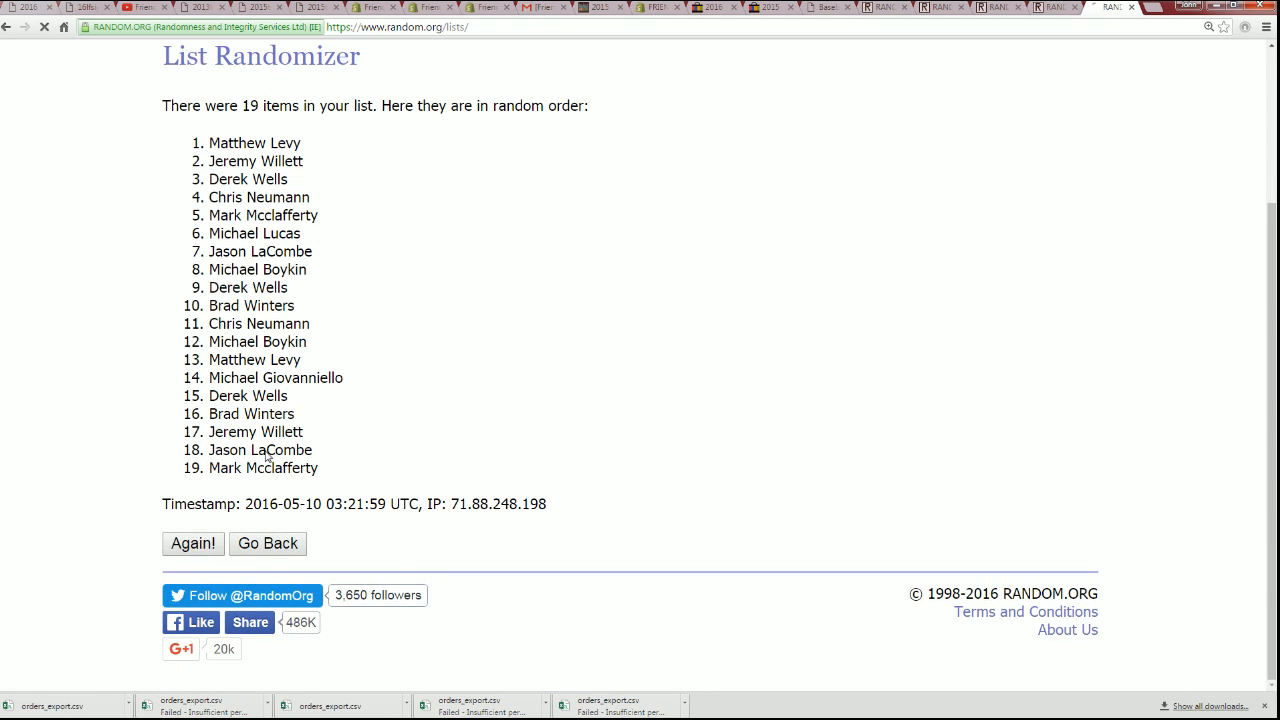
click(192, 544)
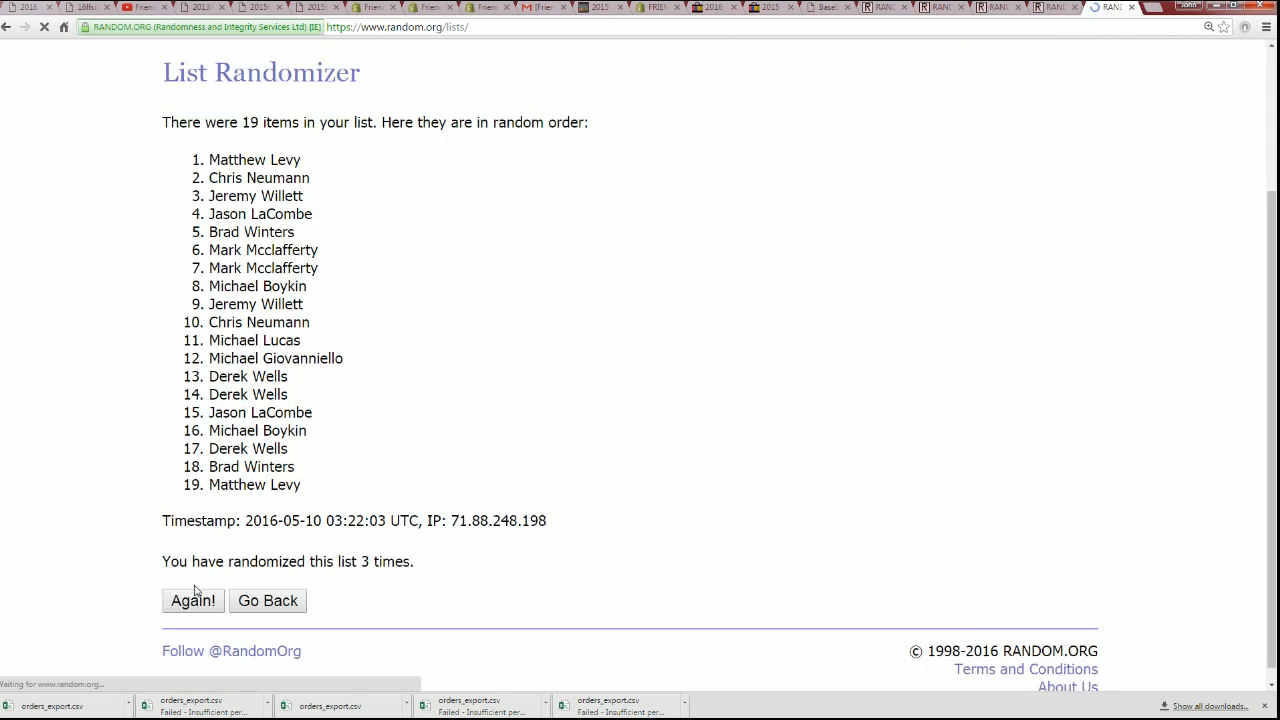
click(192, 600)
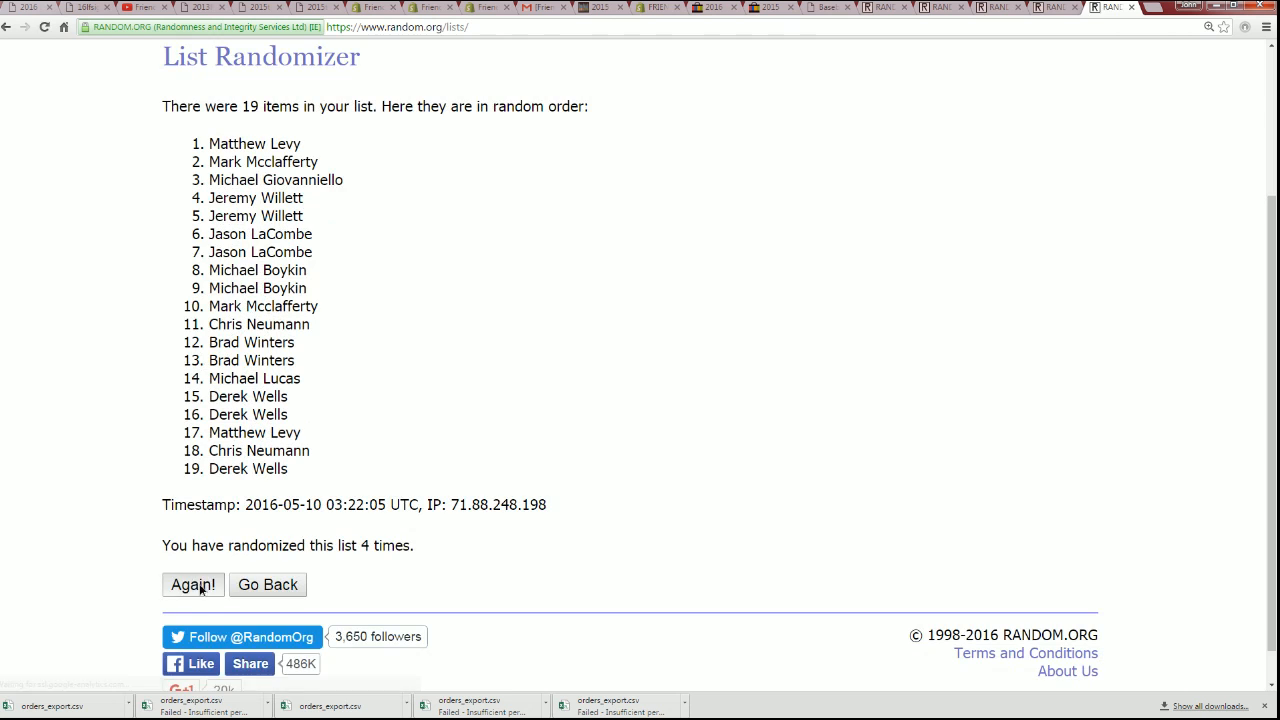
click(192, 584)
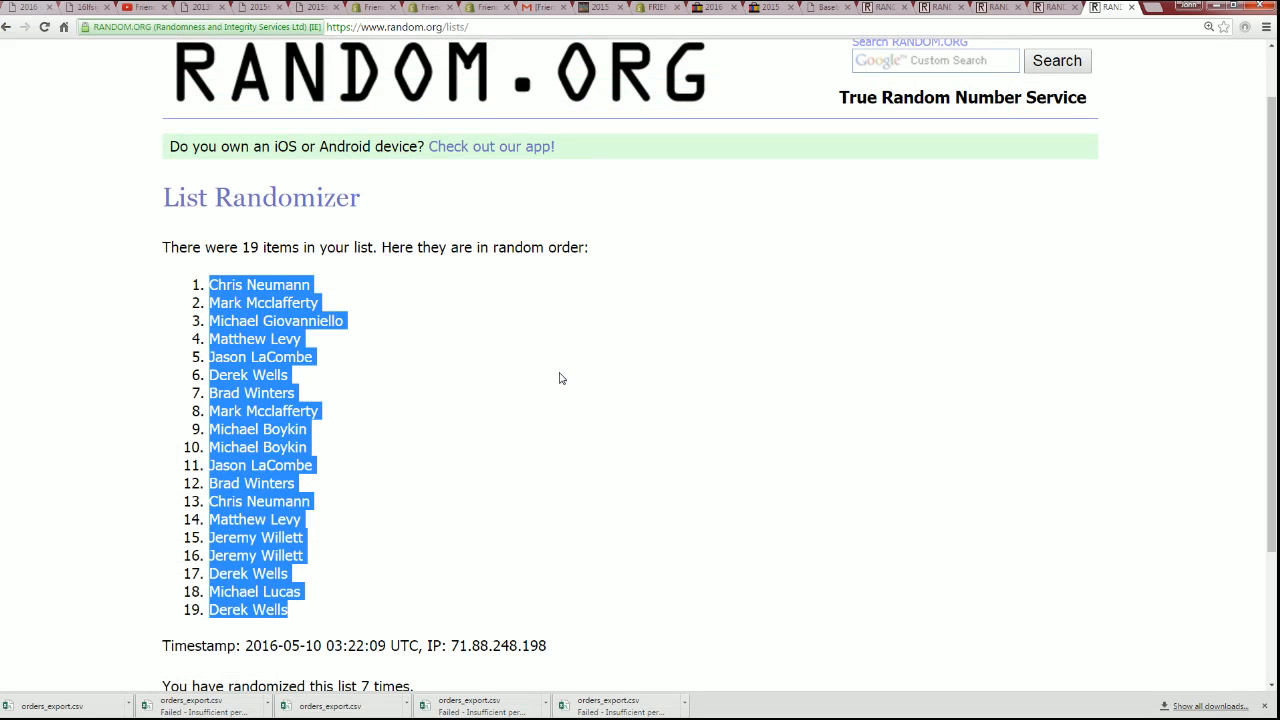
click(440, 76)
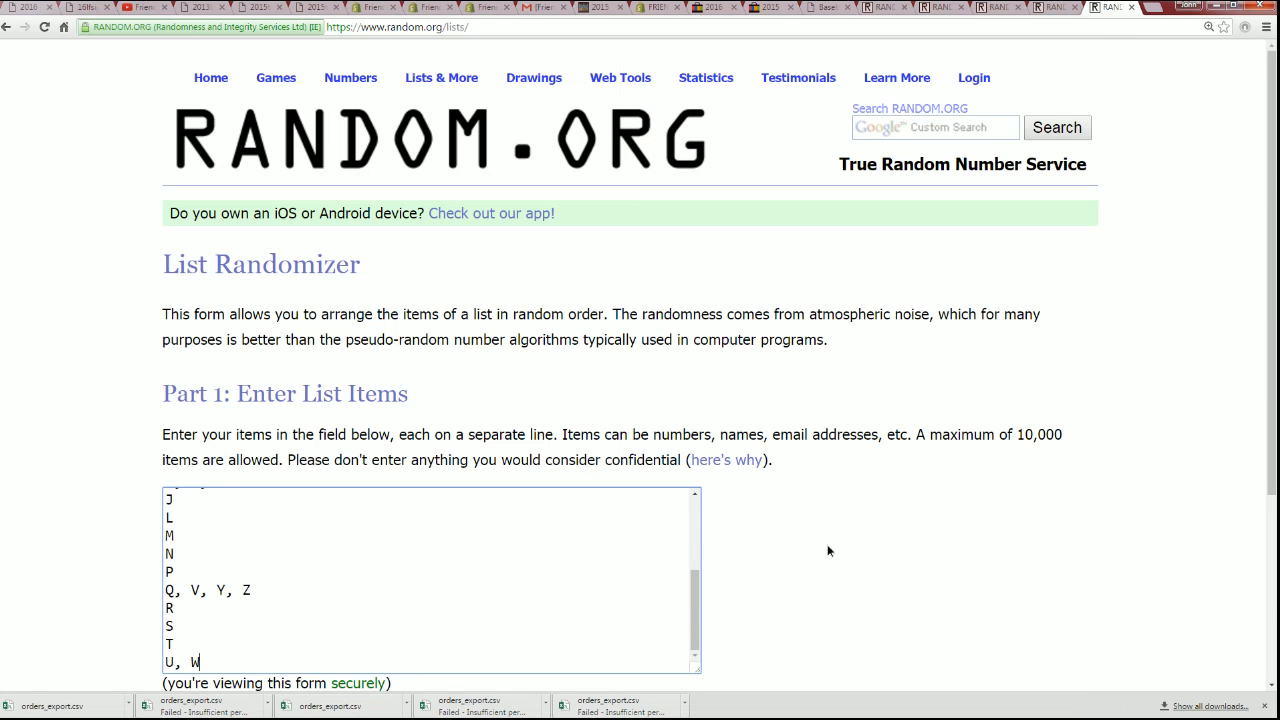
Randomize the 19 letter groups seven times and select the final shuffled list for copying
scroll(down, 3)
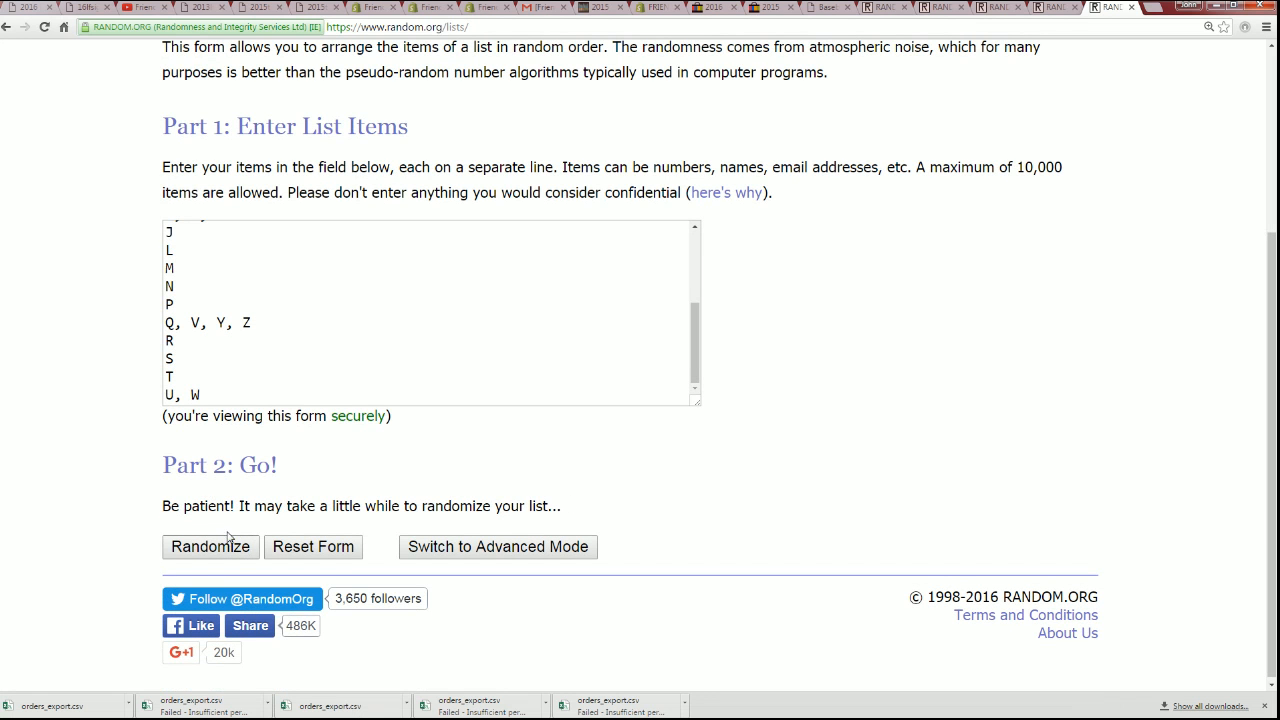
click(210, 548)
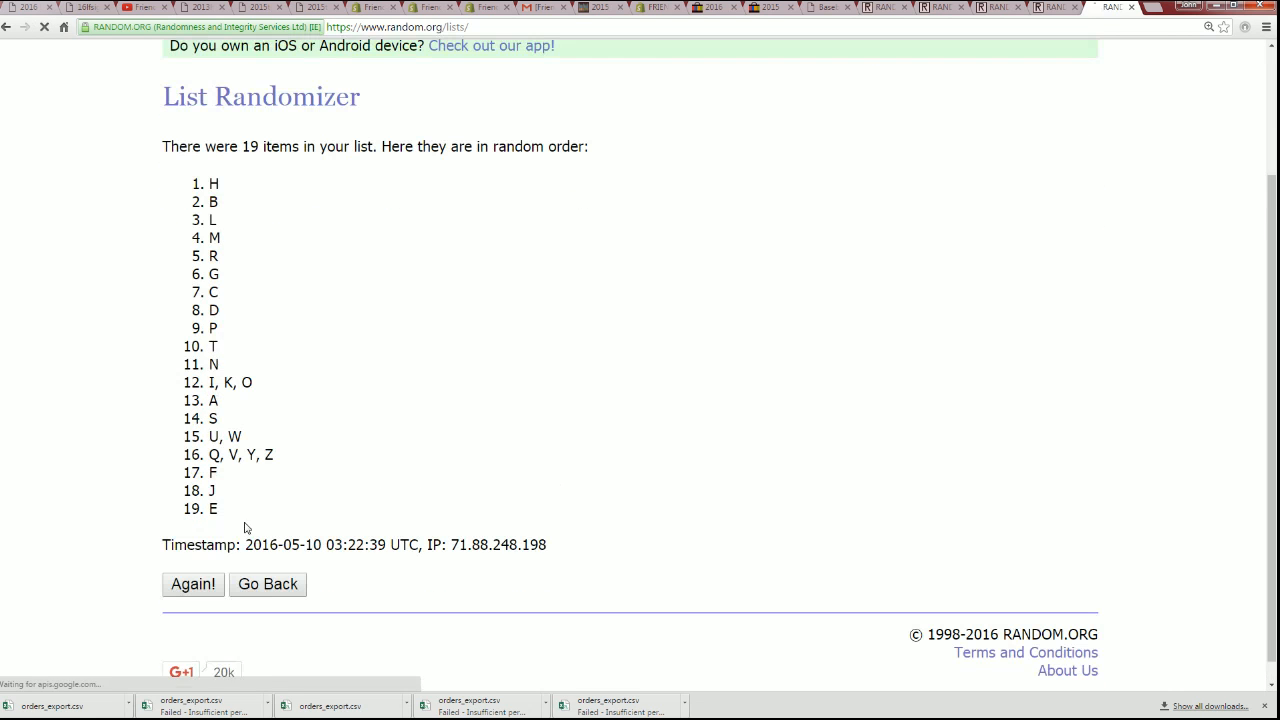
click(192, 584)
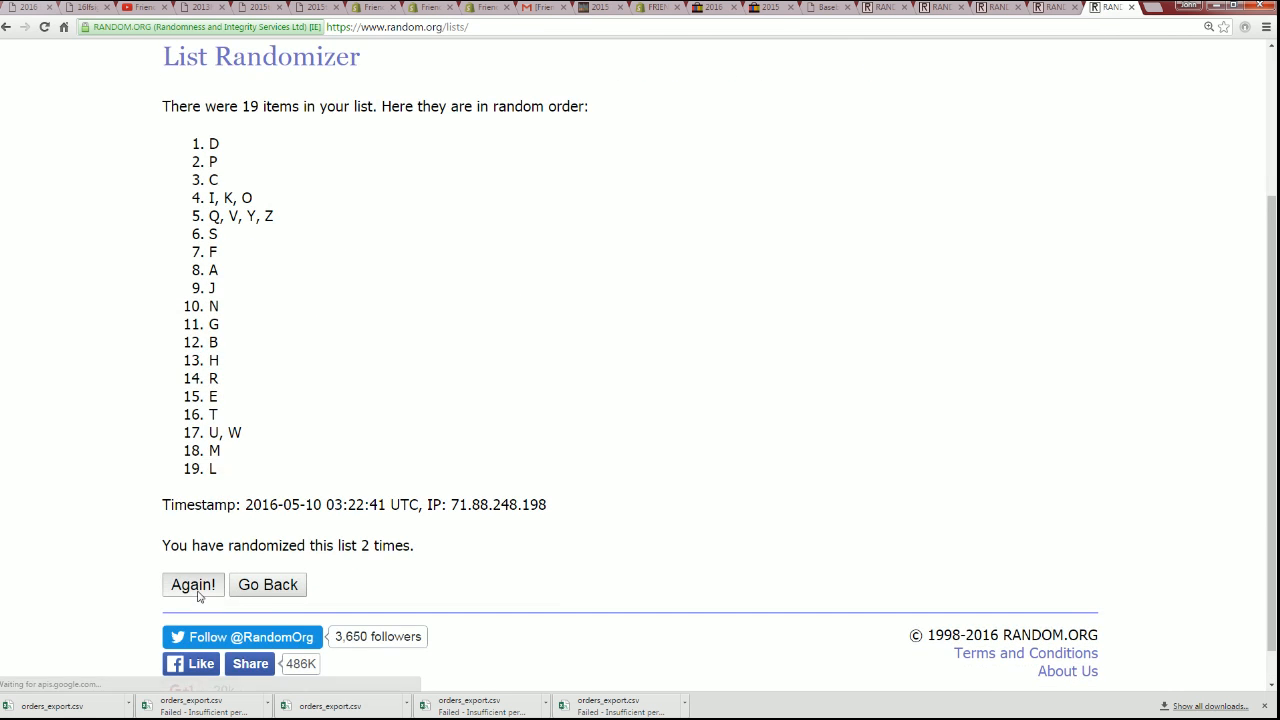
click(192, 584)
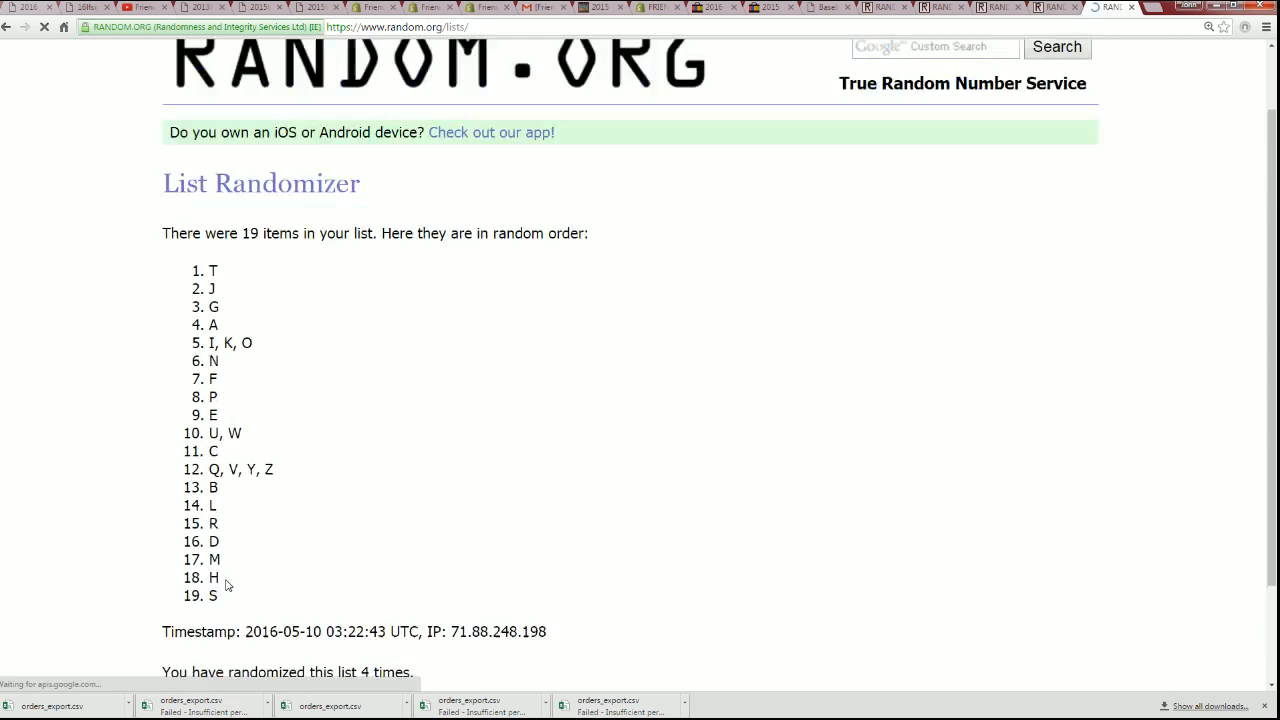
click(192, 584)
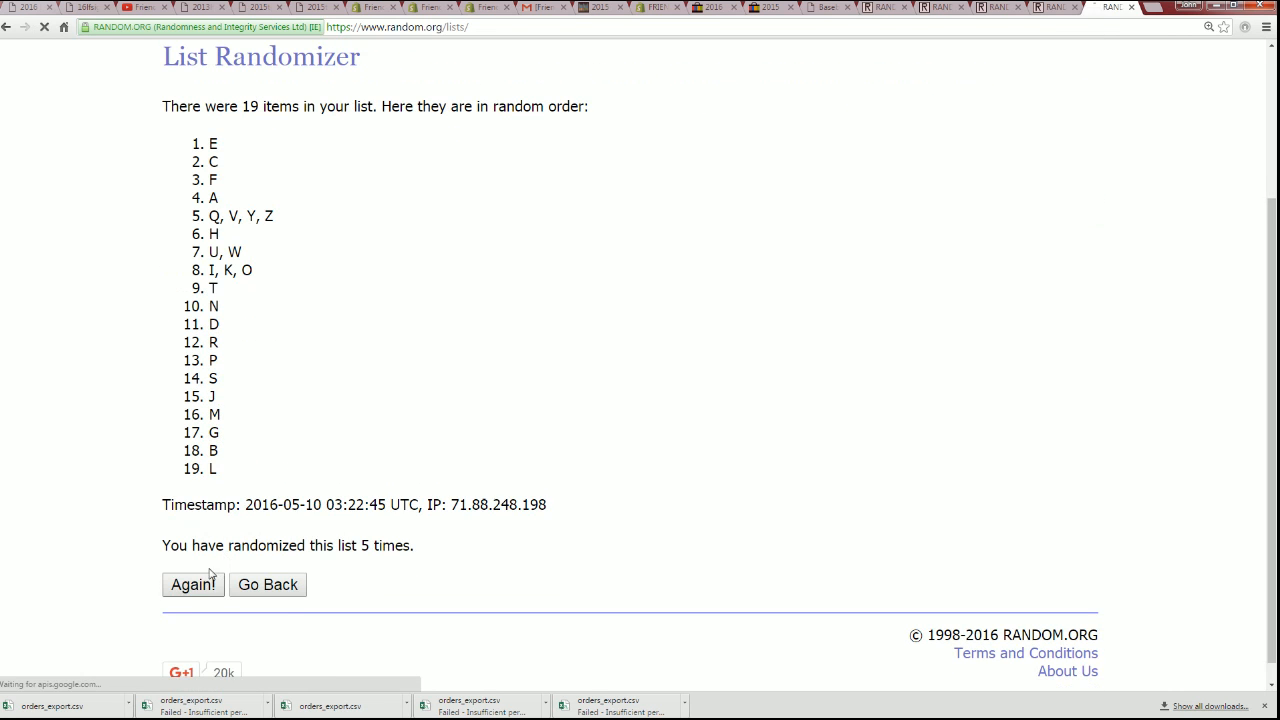
click(192, 584)
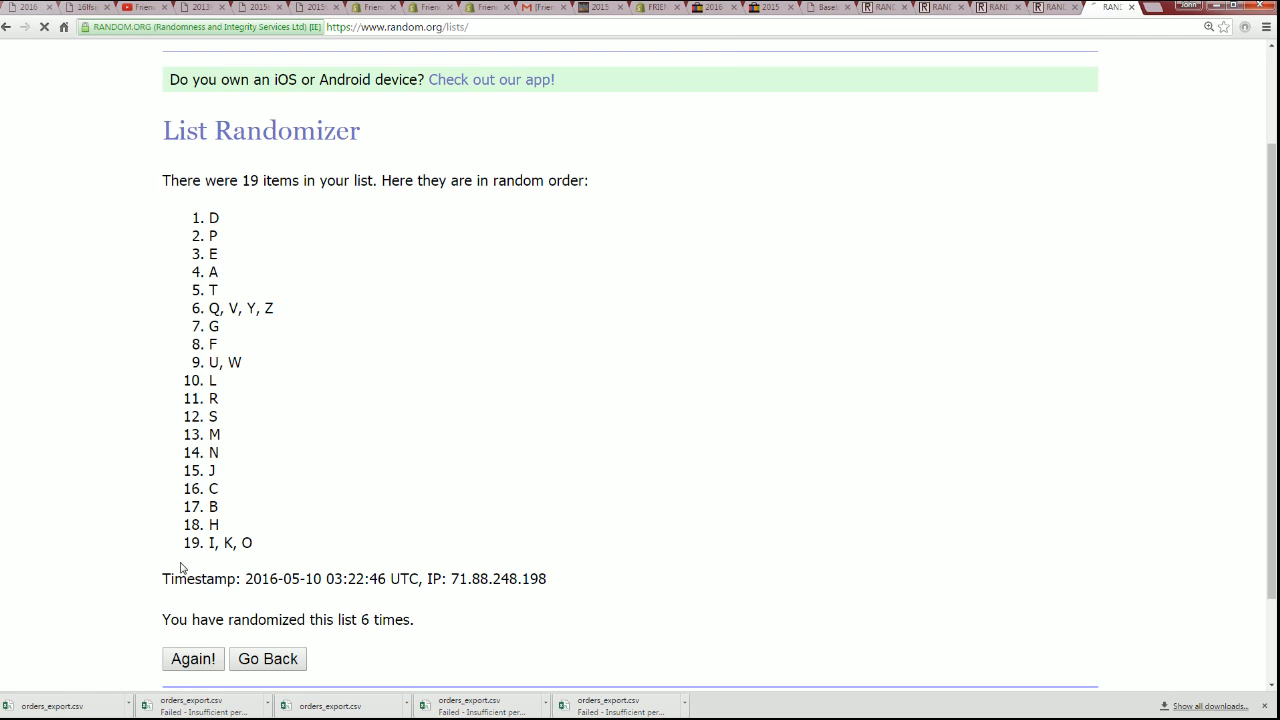
click(190, 658)
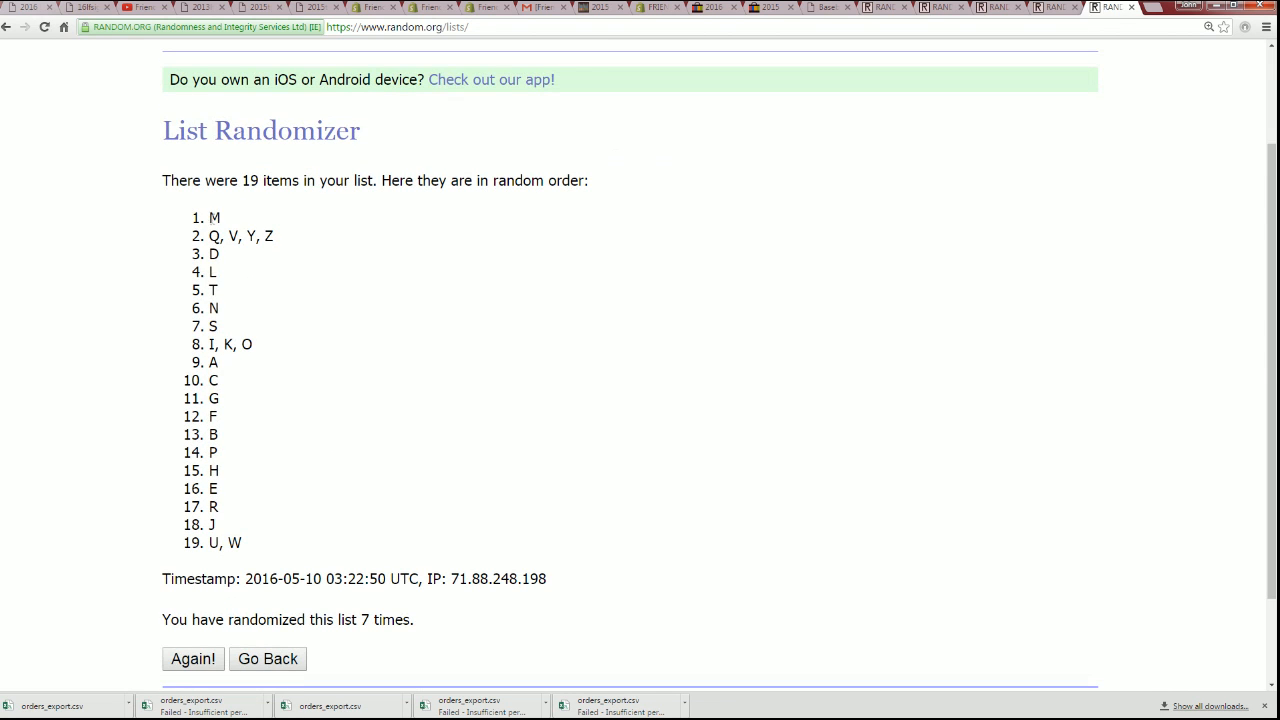
drag(210, 216, 264, 544)
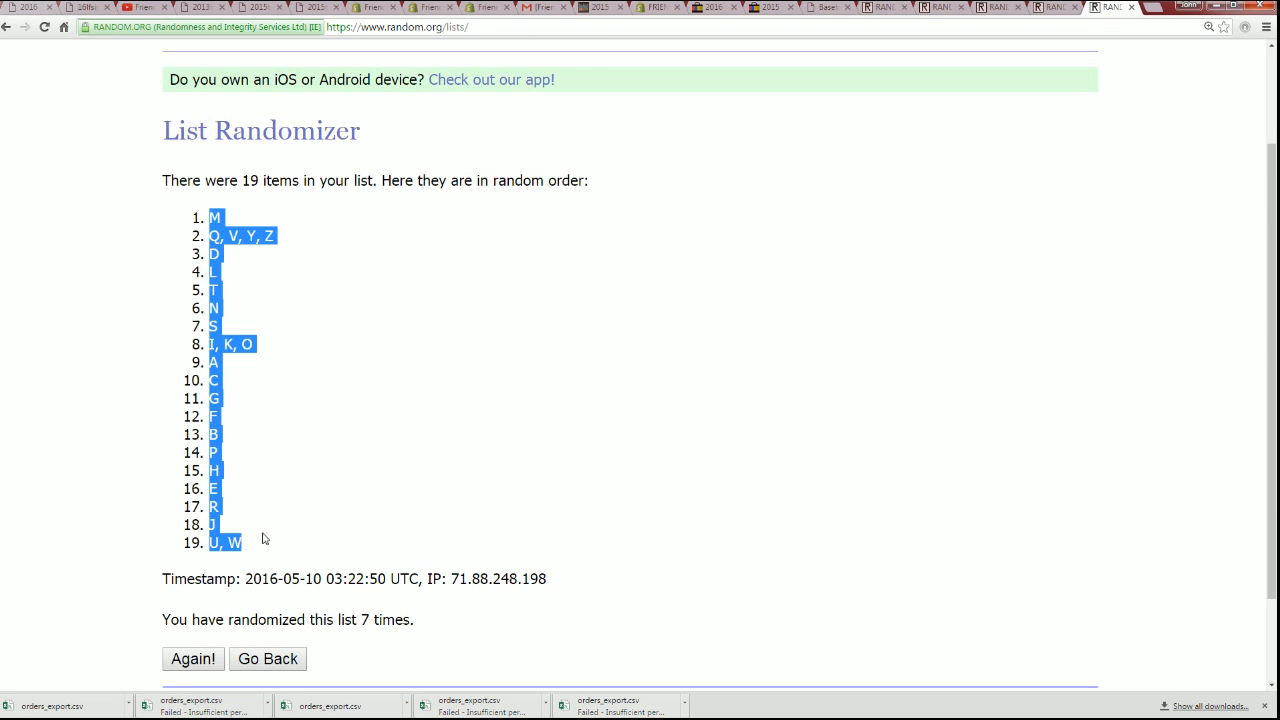
mouse_move(96, 528)
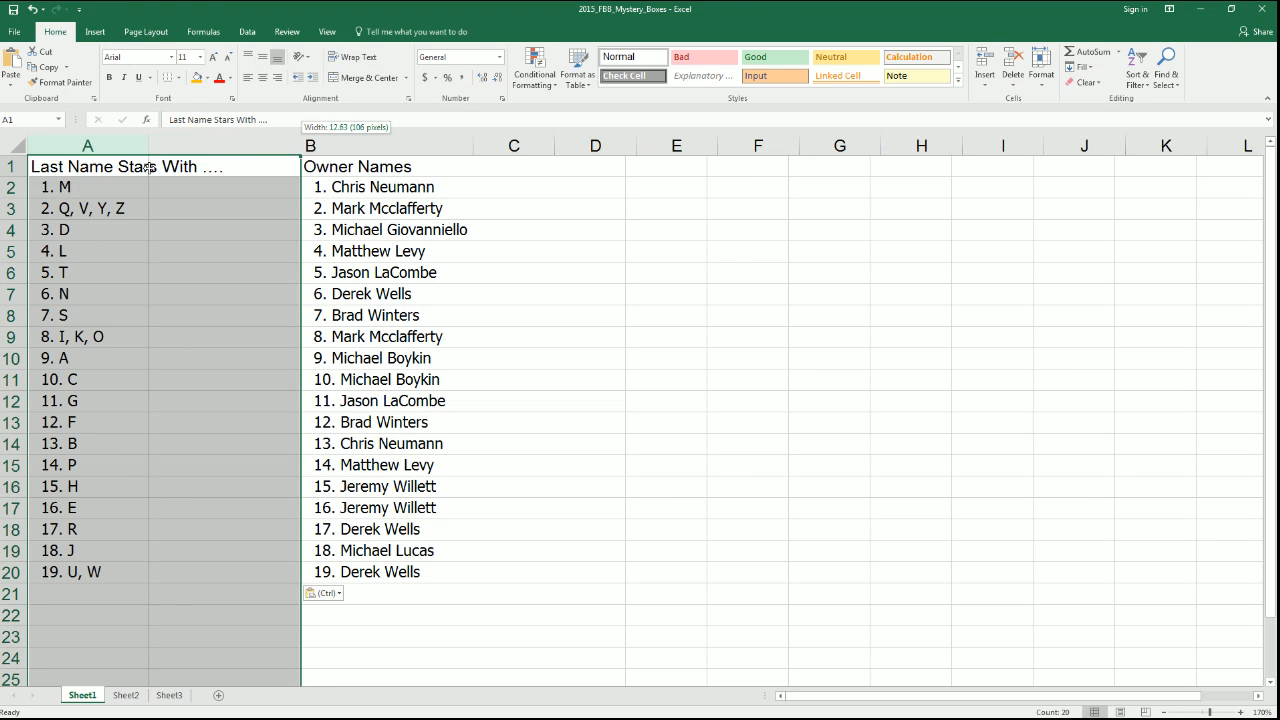
Narrow column A so the letter groups sit beside the owner names in column B
drag(158, 144, 130, 144)
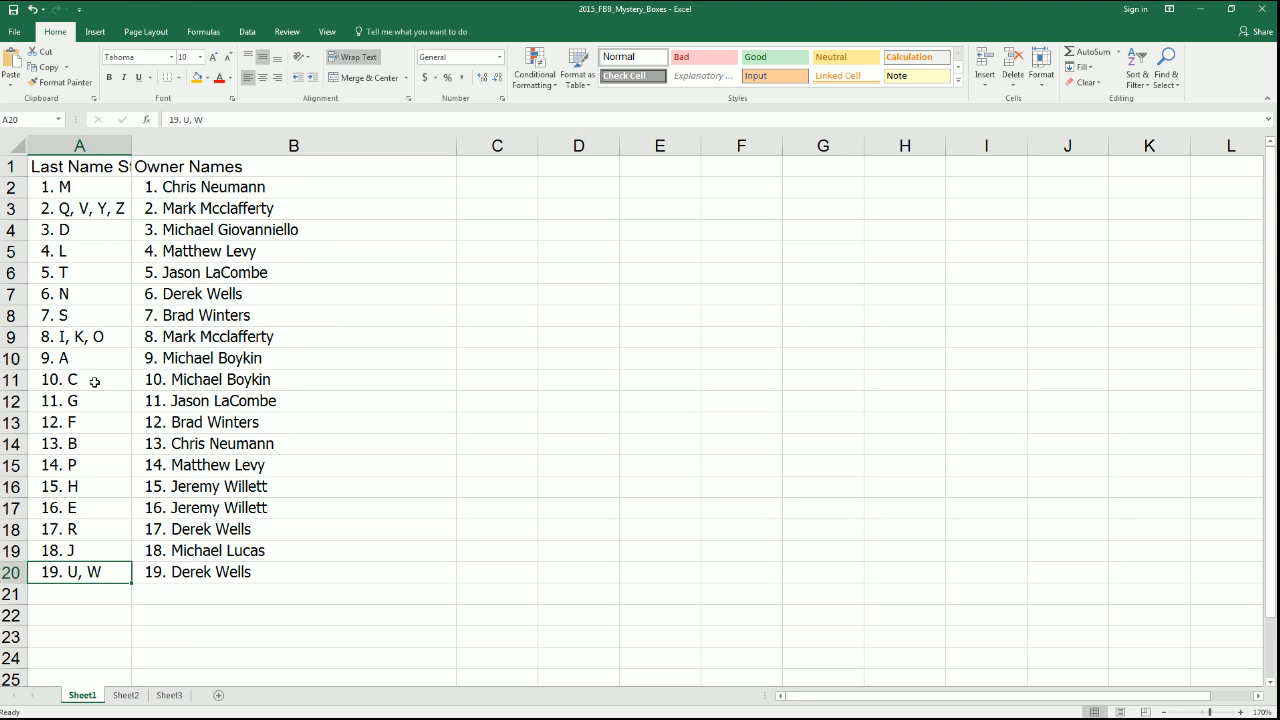
click(80, 422)
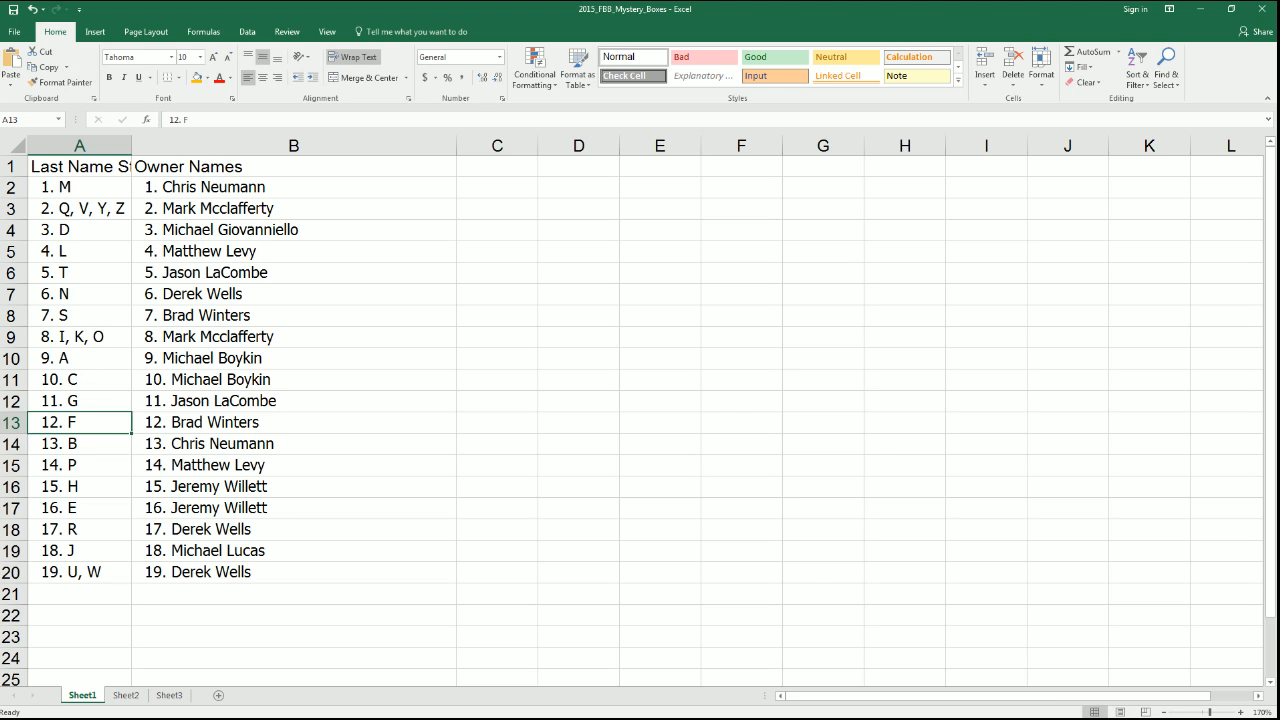
mouse_move(130, 224)
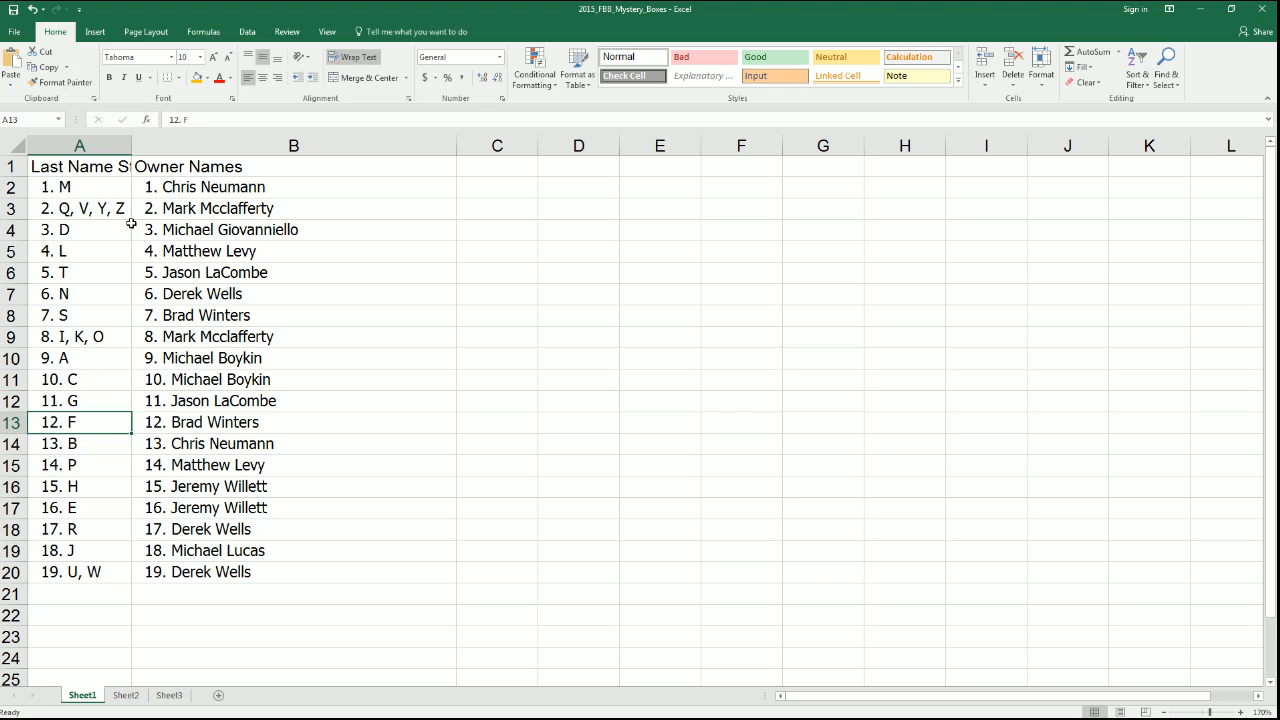